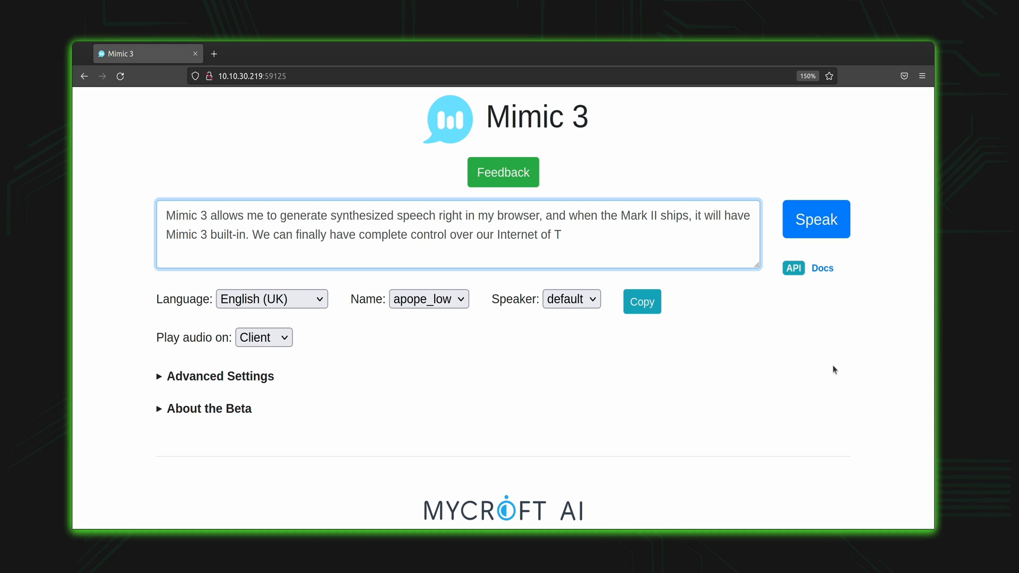
Step: Complete the sentence with "Internet of Things devices!" and speak it with the apope_low UK voice
{"action": "type", "text": "hings devi"}
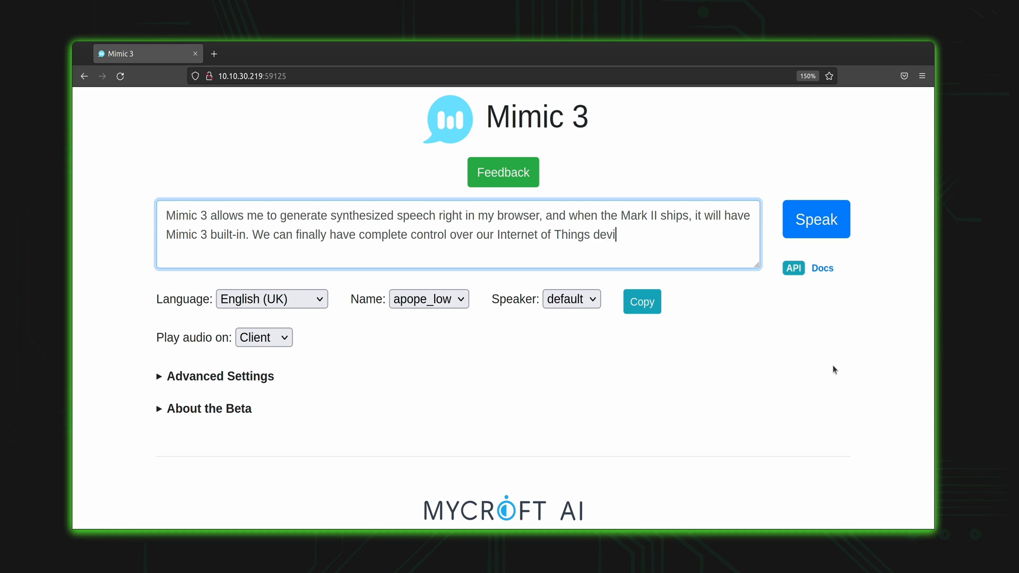
{"action": "type", "text": "ces!"}
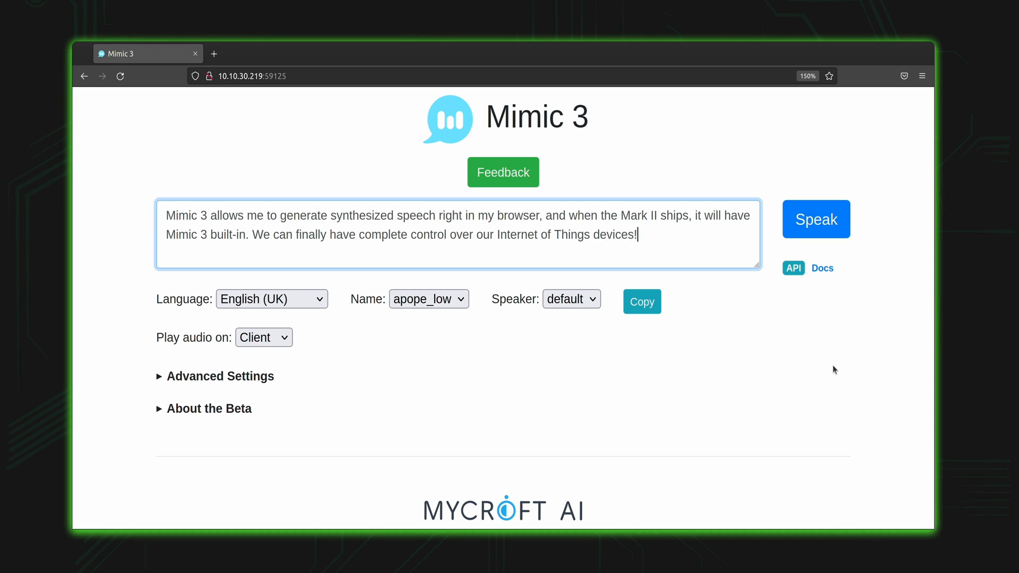
{"action": "left_click", "coordinate": [815, 220]}
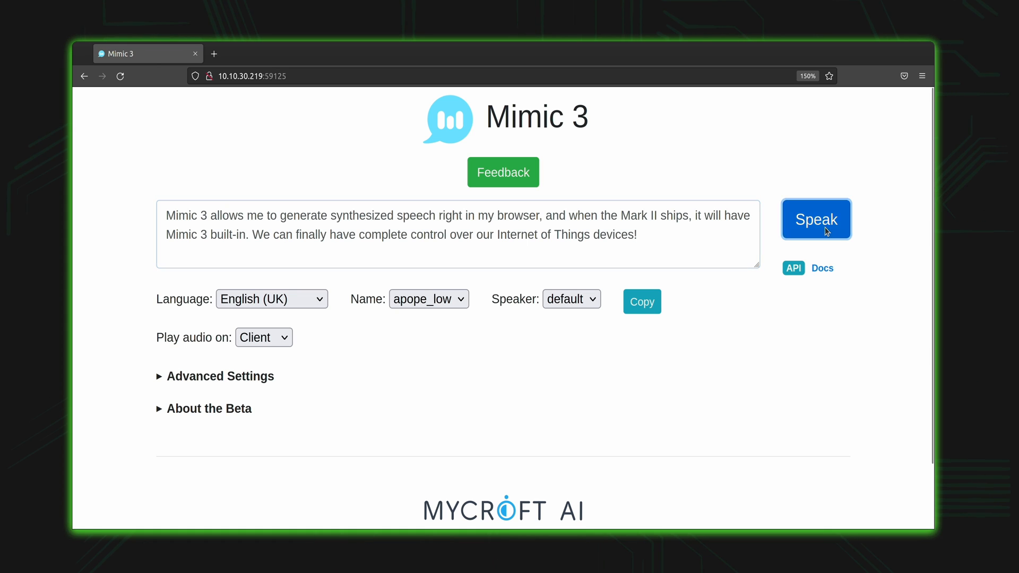
{"action": "left_click", "coordinate": [816, 219]}
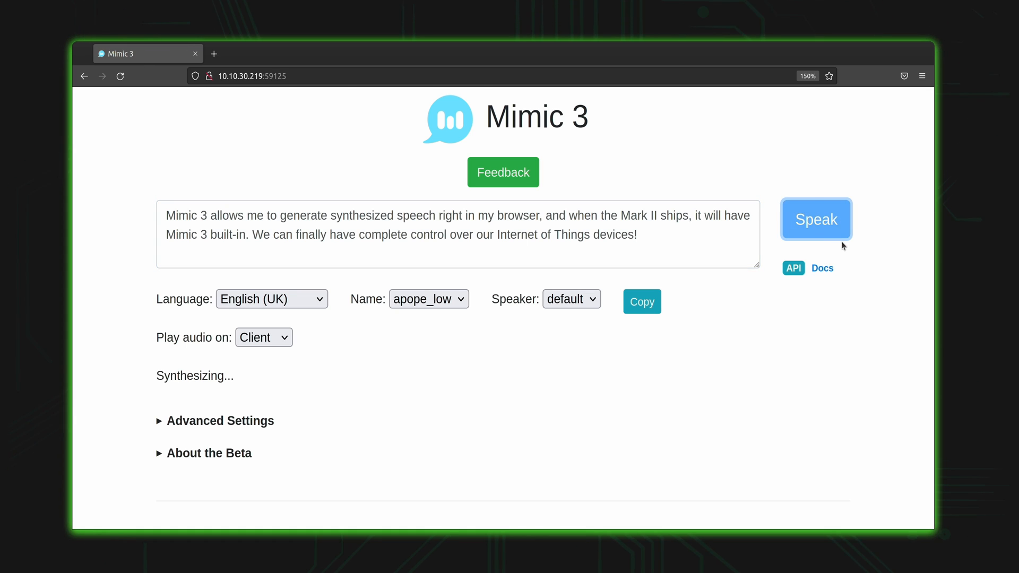